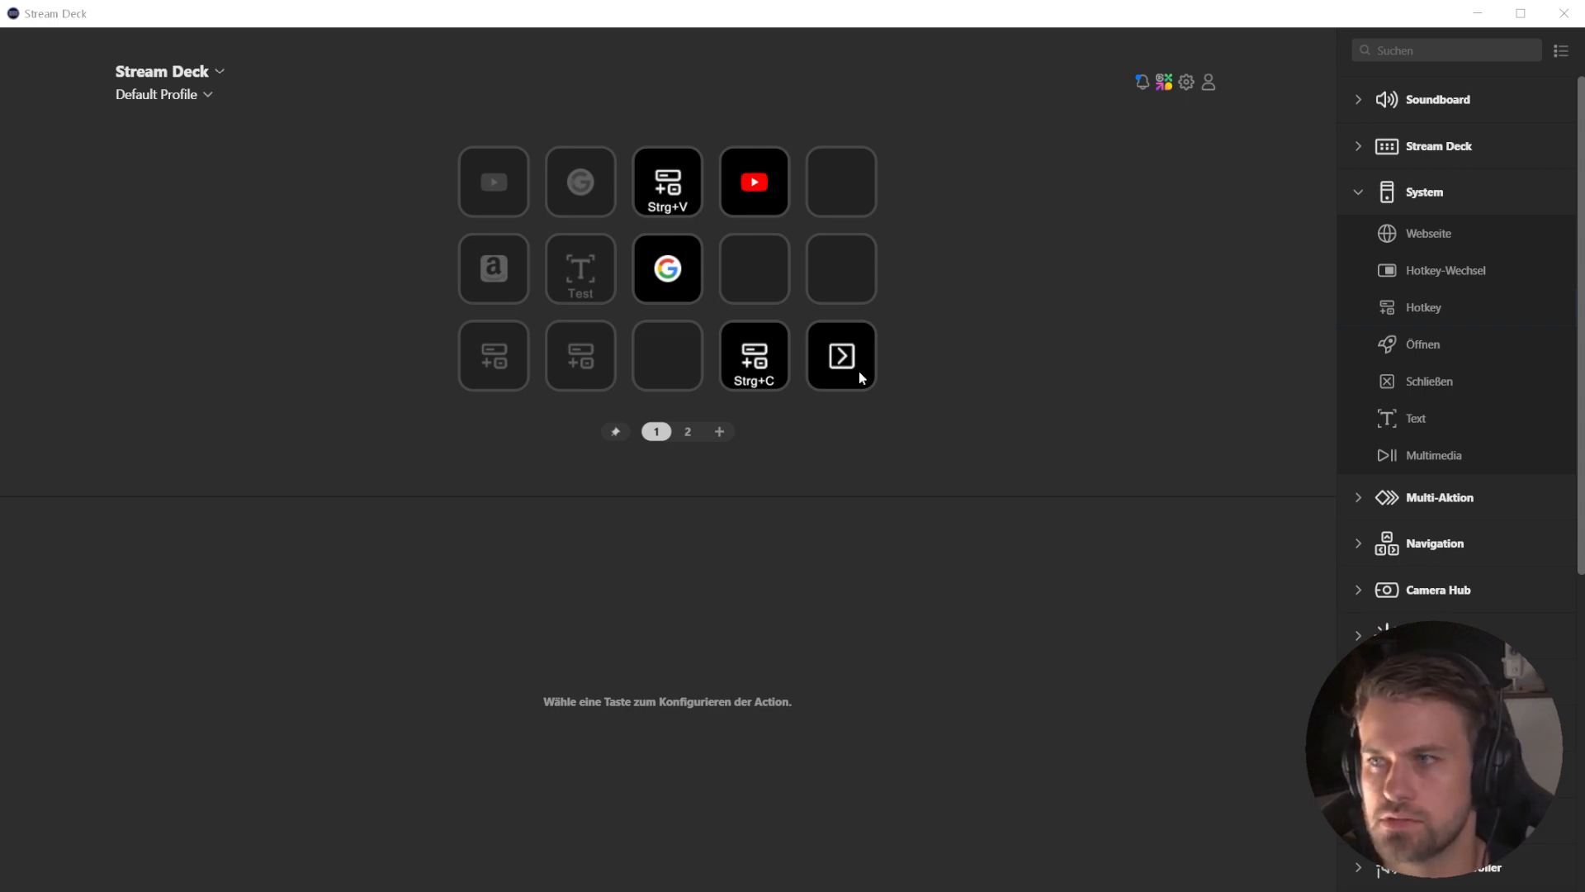
mouse_move(608, 446)
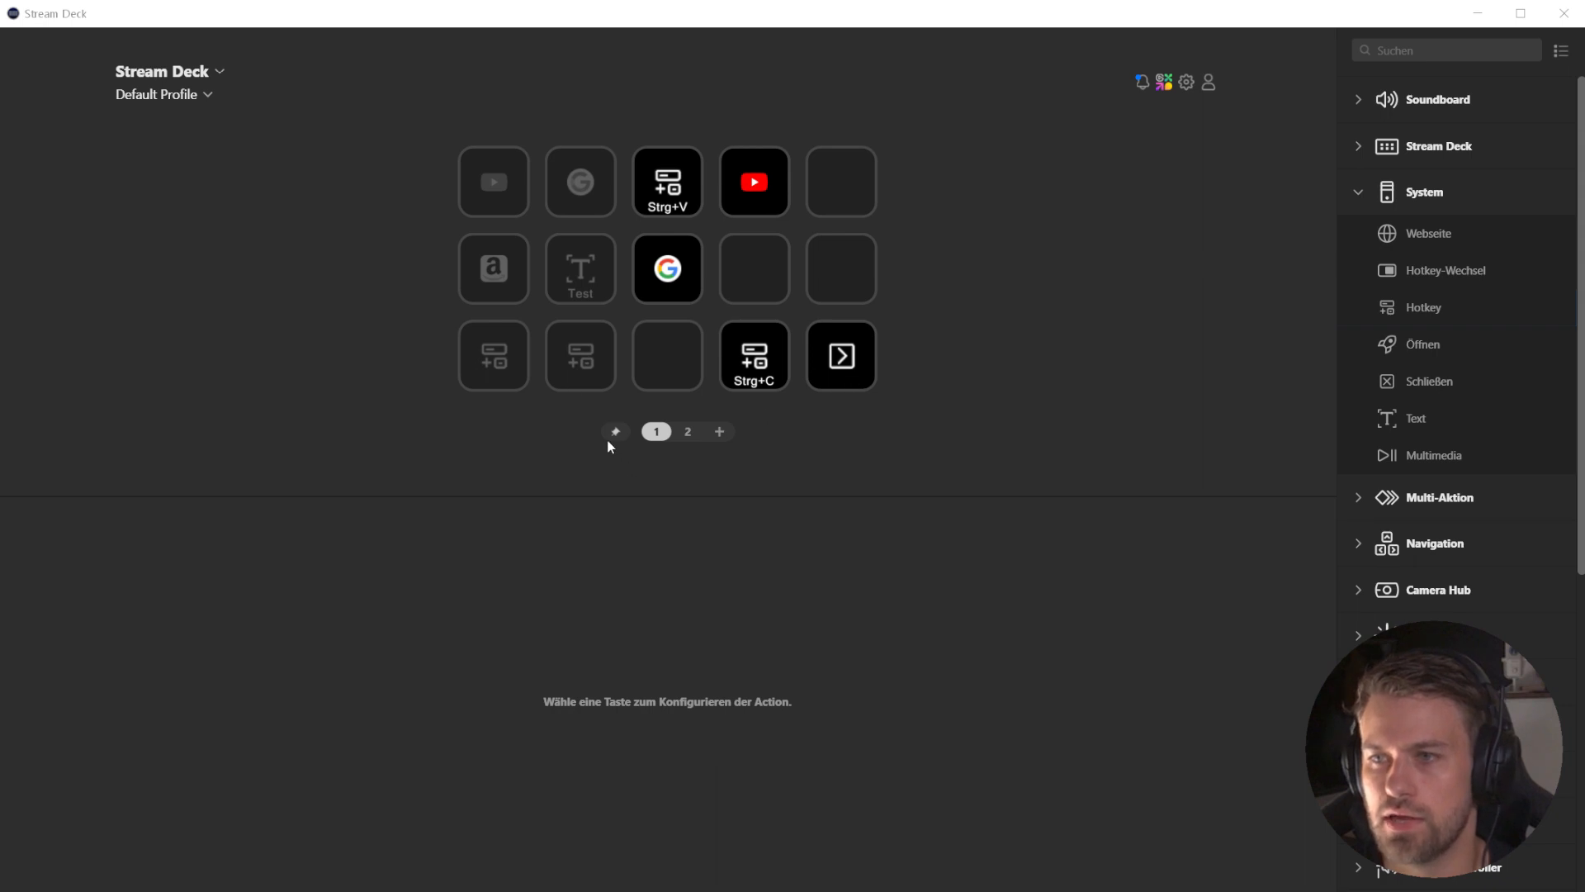
mouse_move(618, 438)
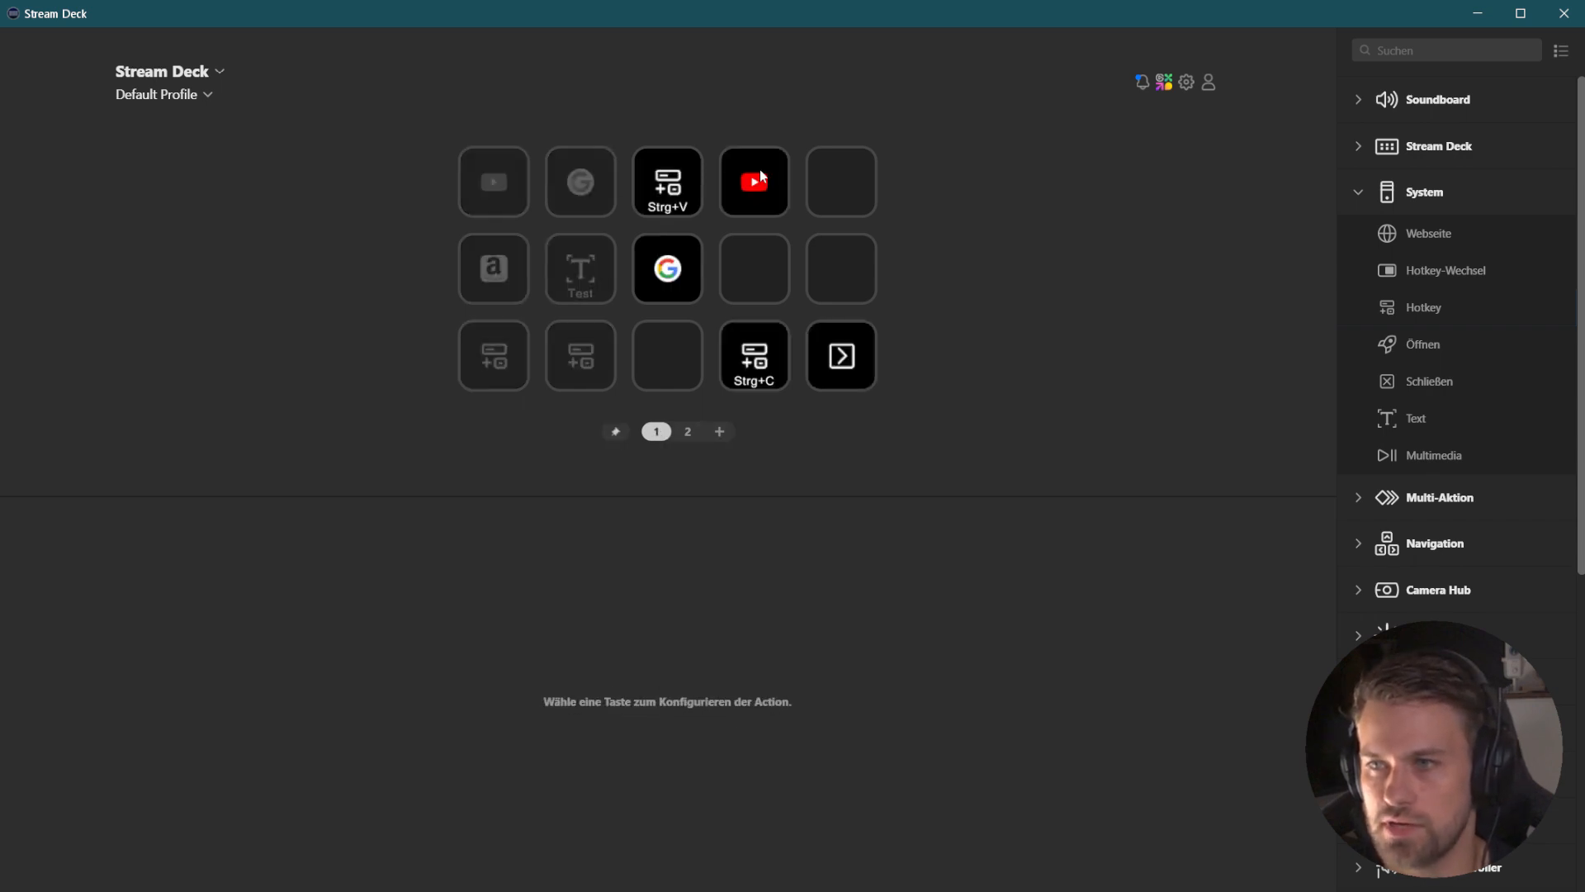
mouse_move(564, 330)
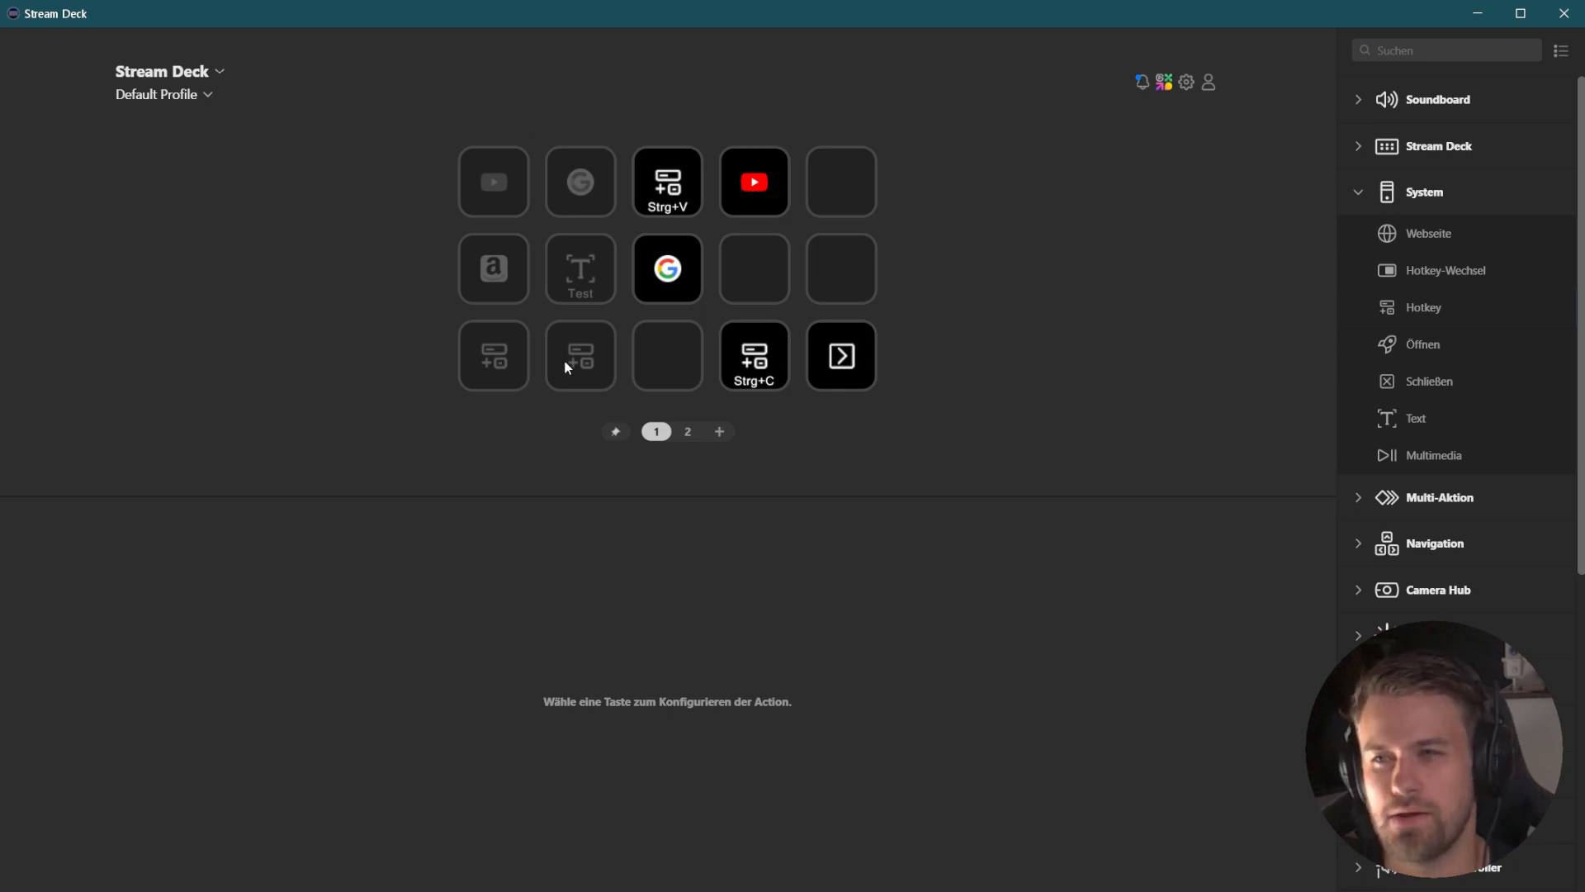
mouse_move(497, 391)
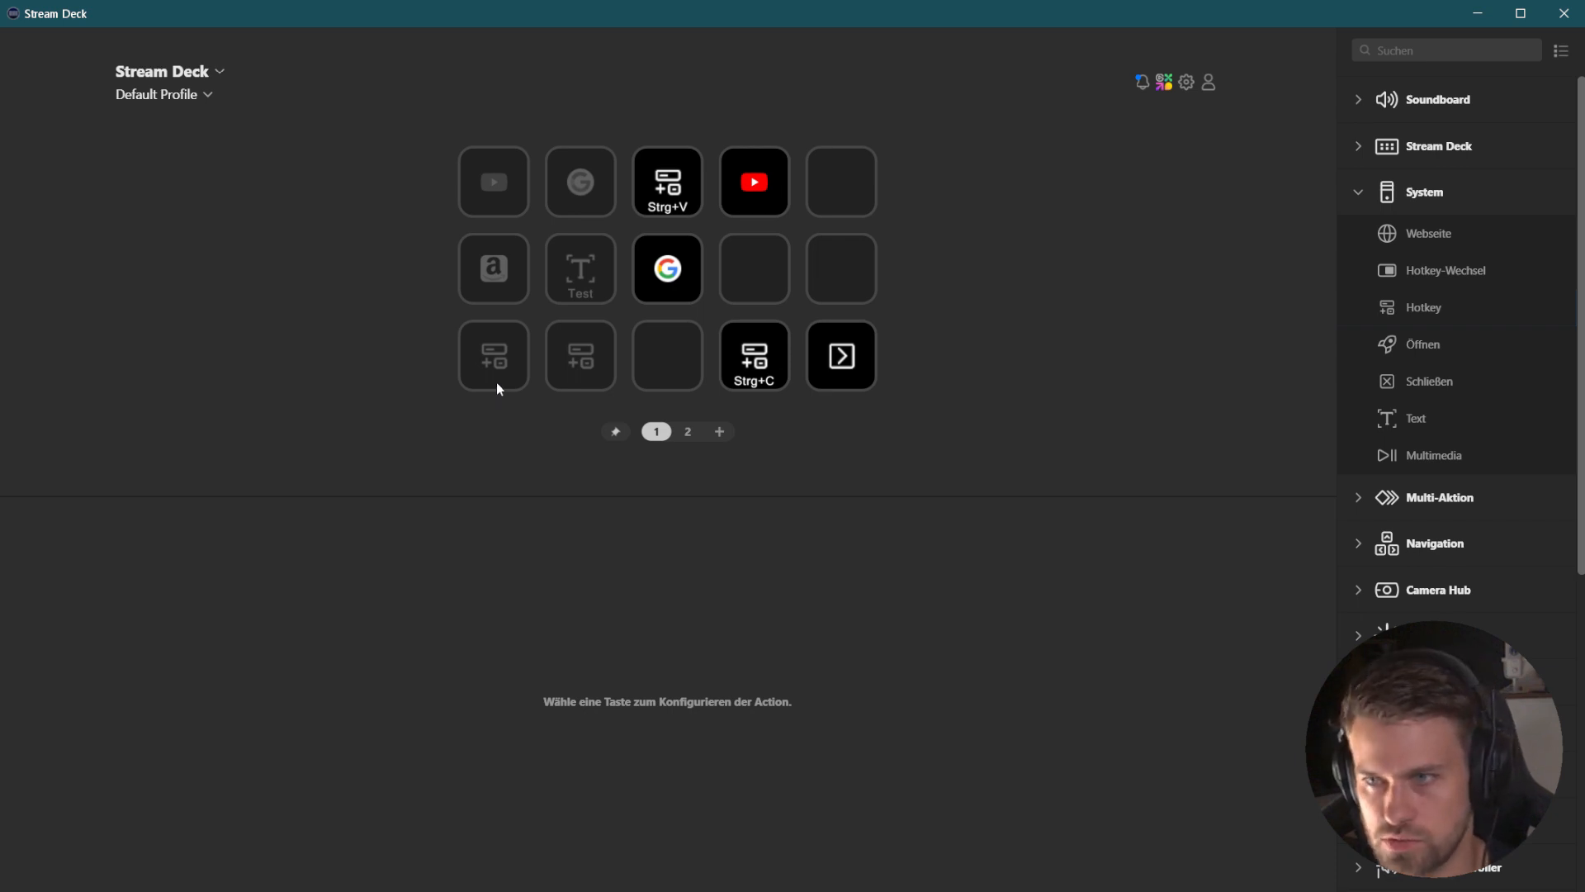
mouse_move(514, 379)
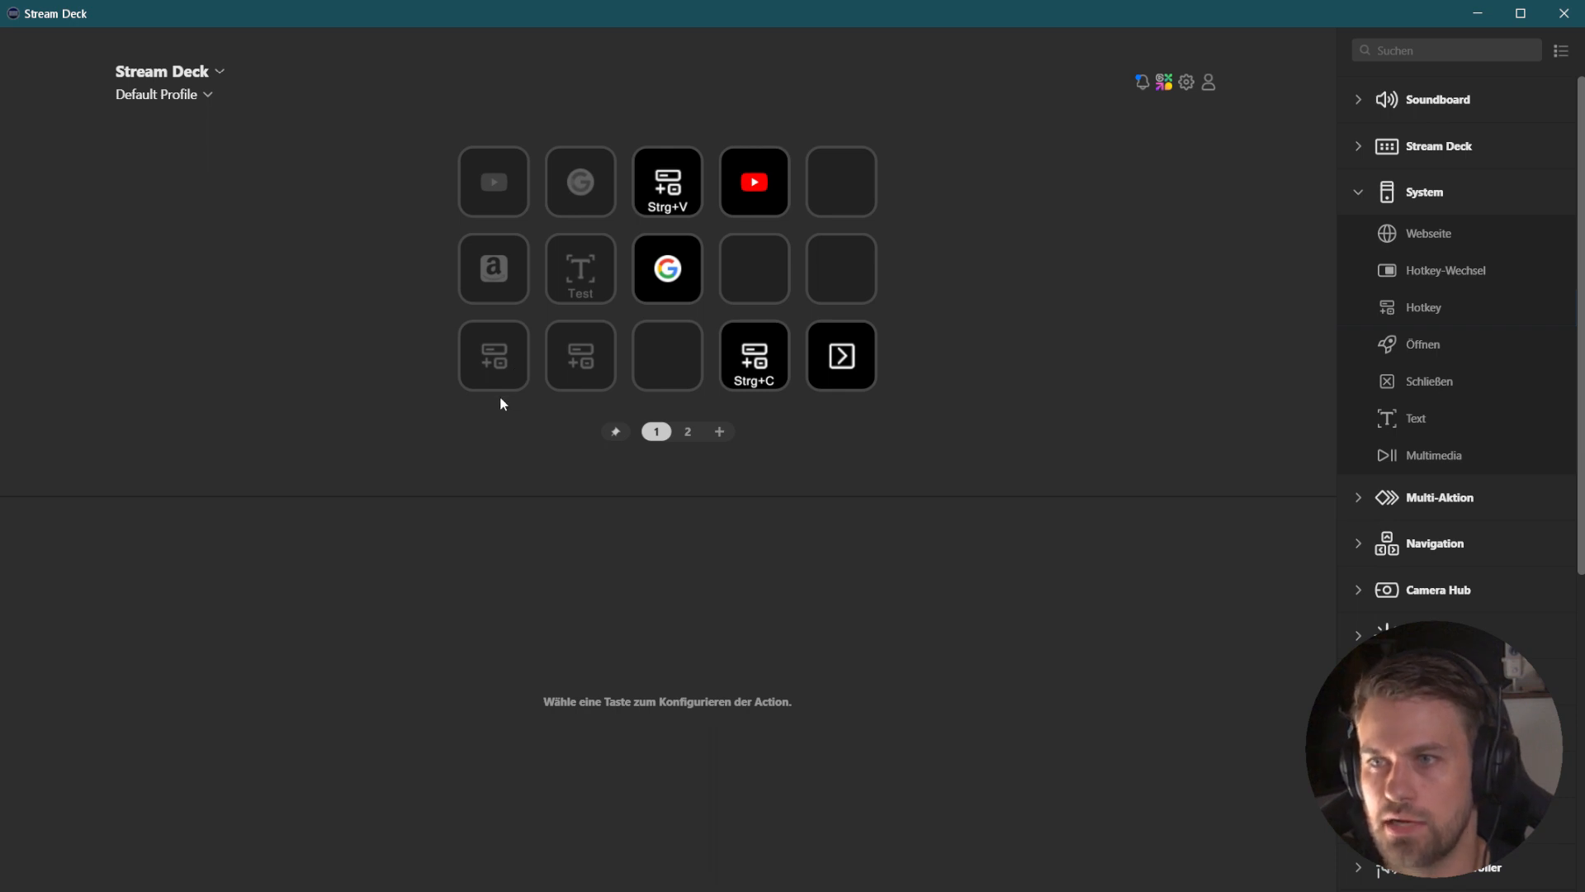
mouse_move(506, 395)
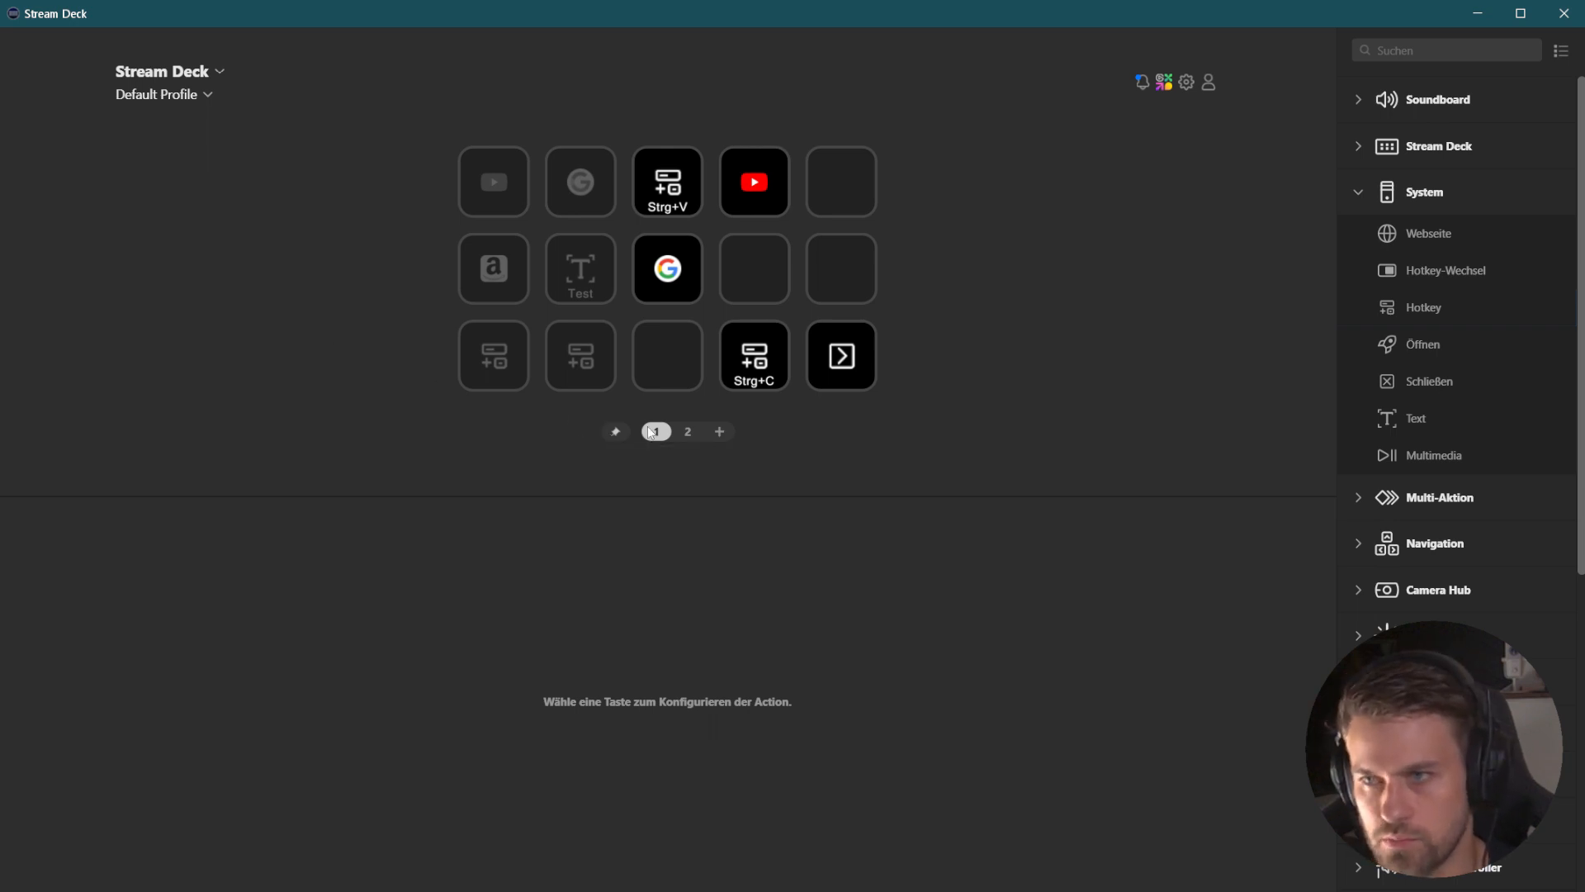
Open the profile dropdown while viewing page 1 of the Default Profile.
click(161, 94)
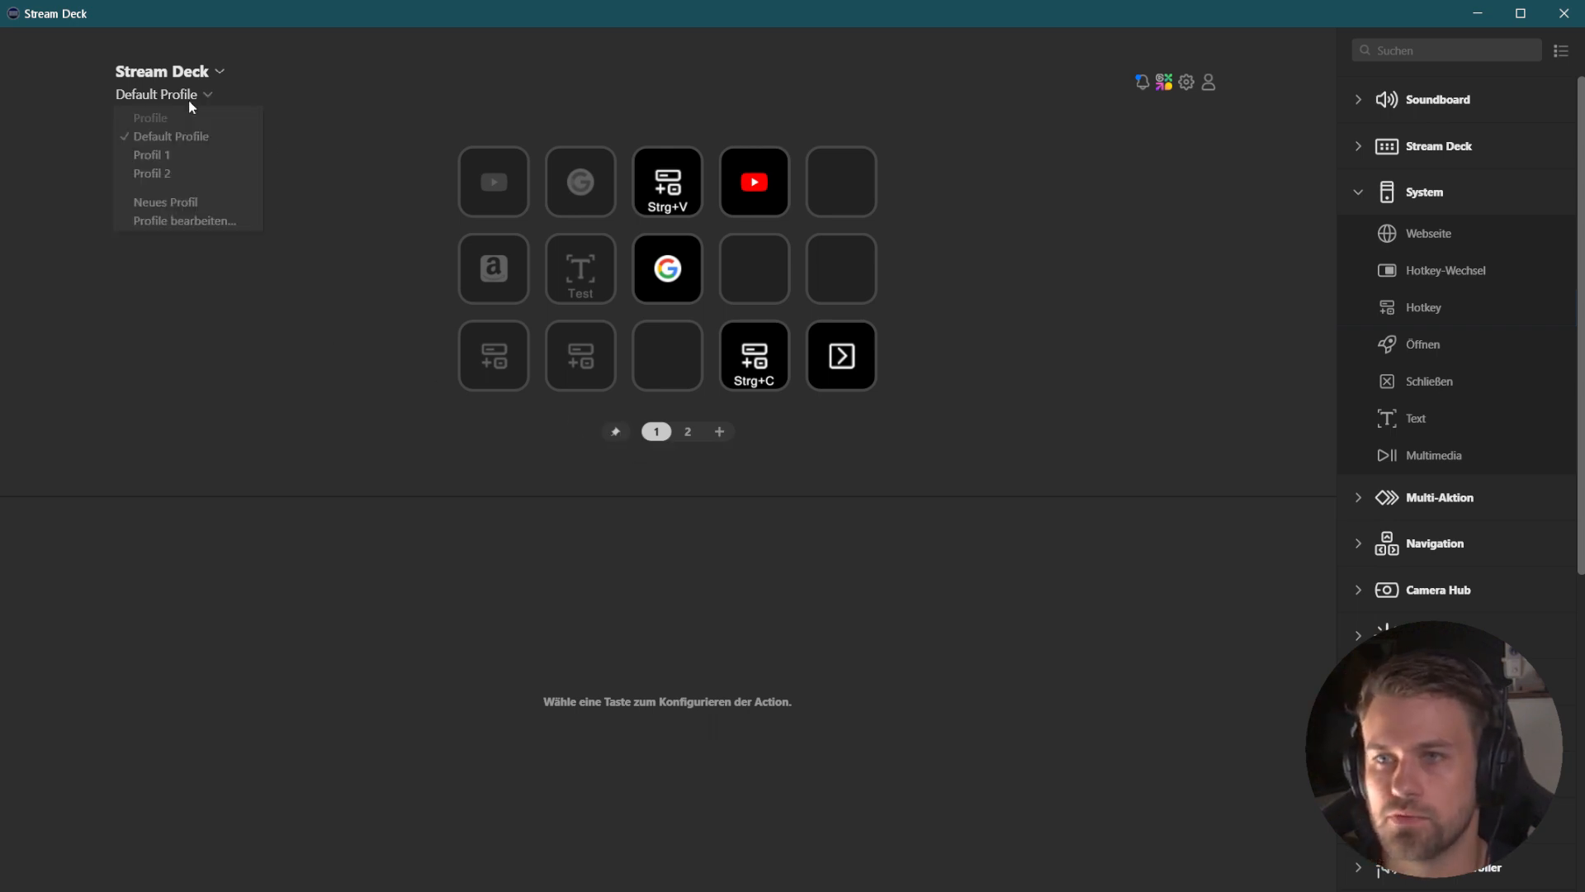
Switch to Profil 1, view its pinned page, and enter 'Profil' and 'Profil 1' text.
click(151, 154)
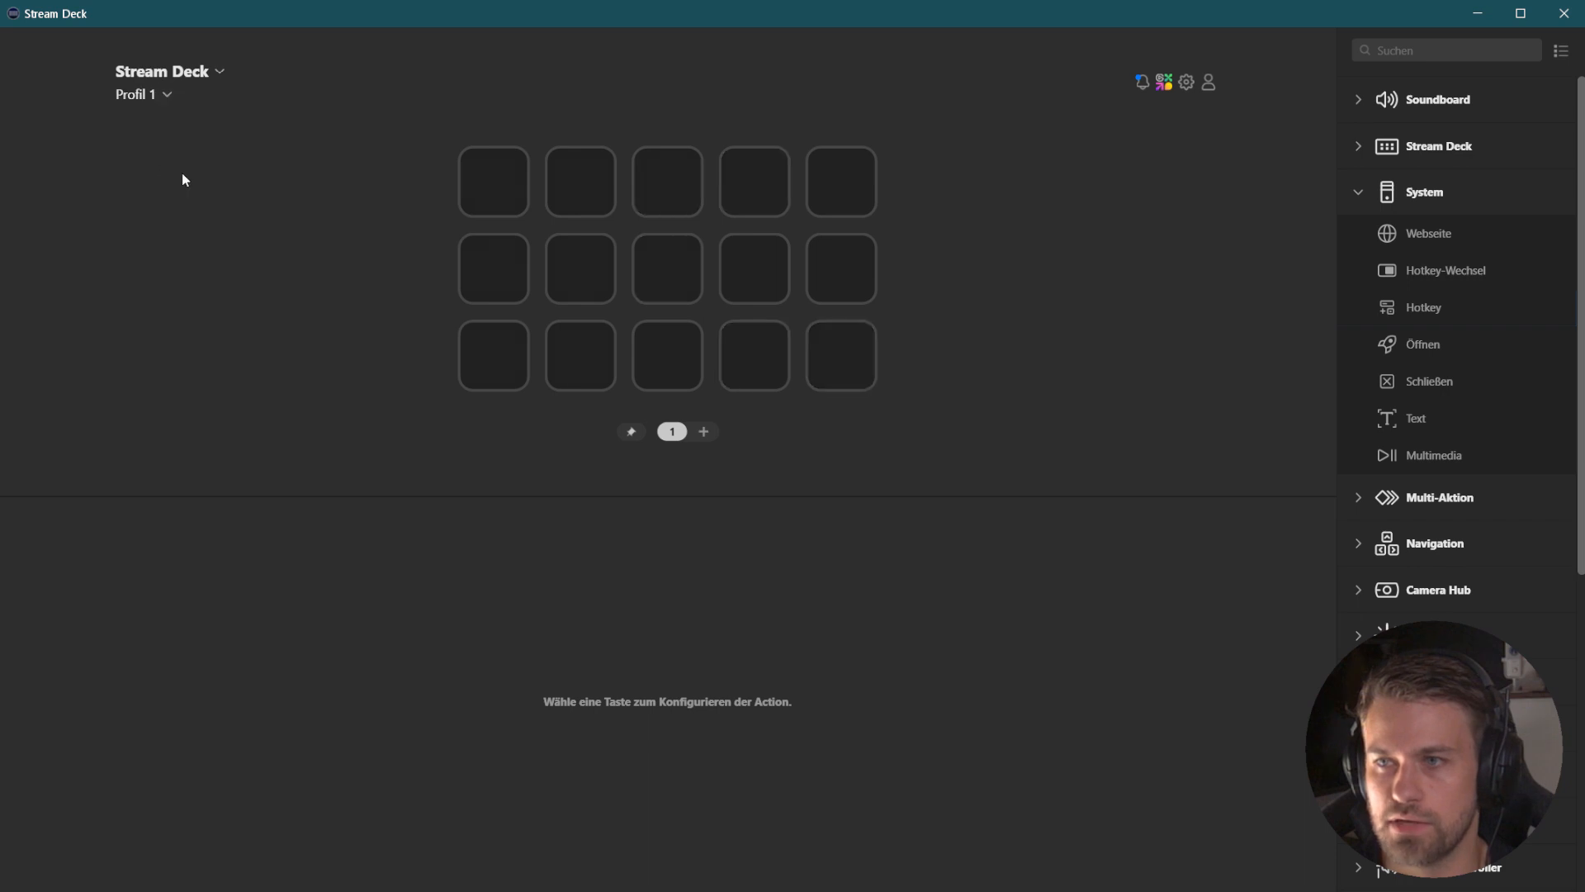
click(631, 431)
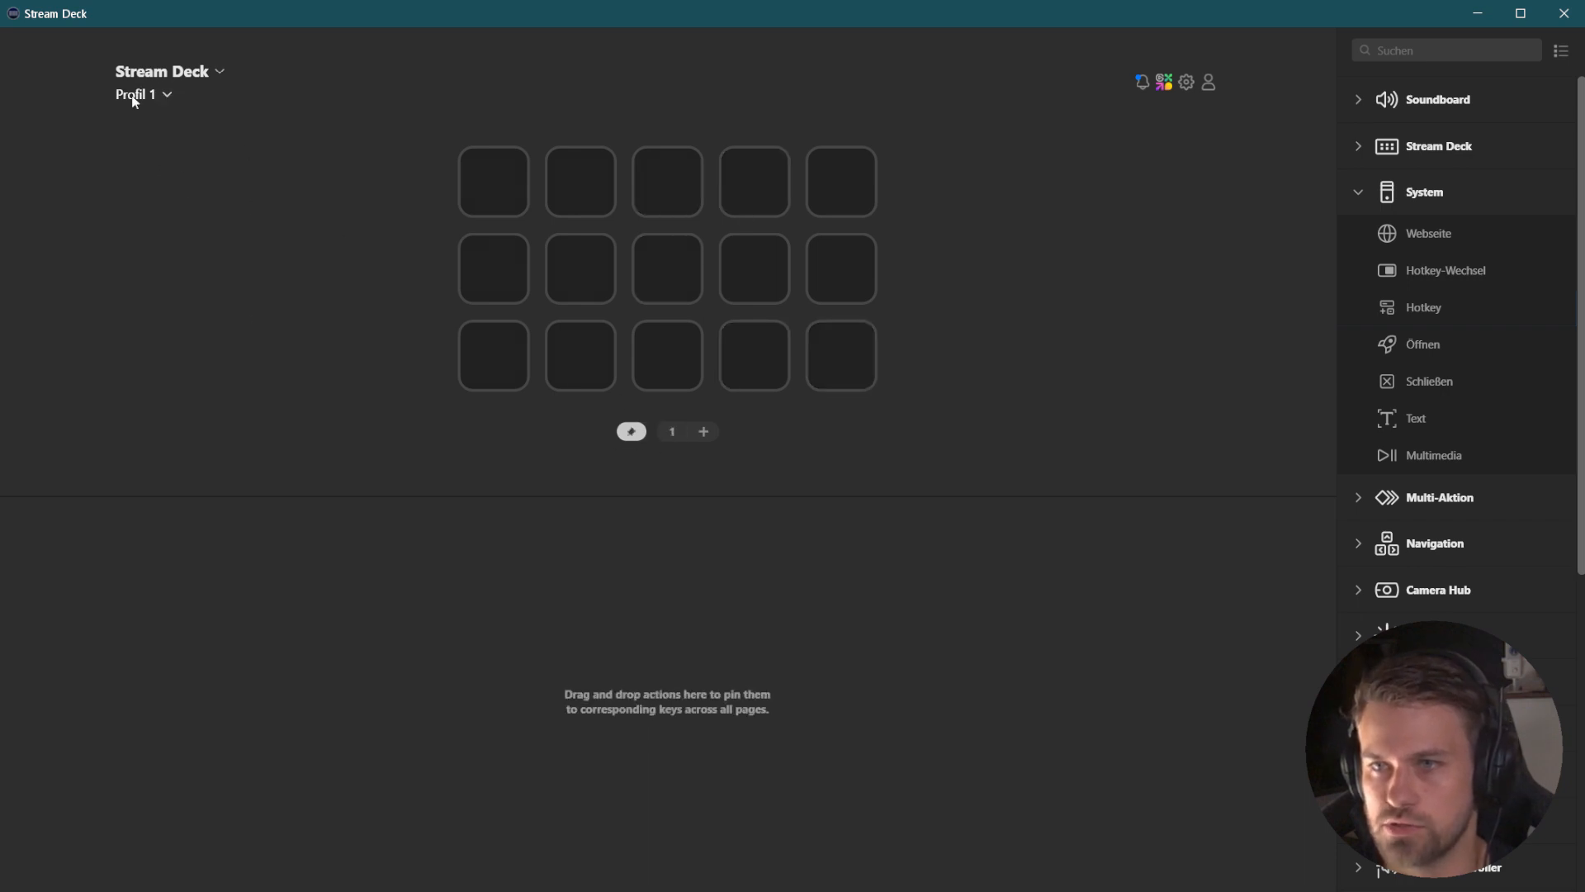
click(141, 95)
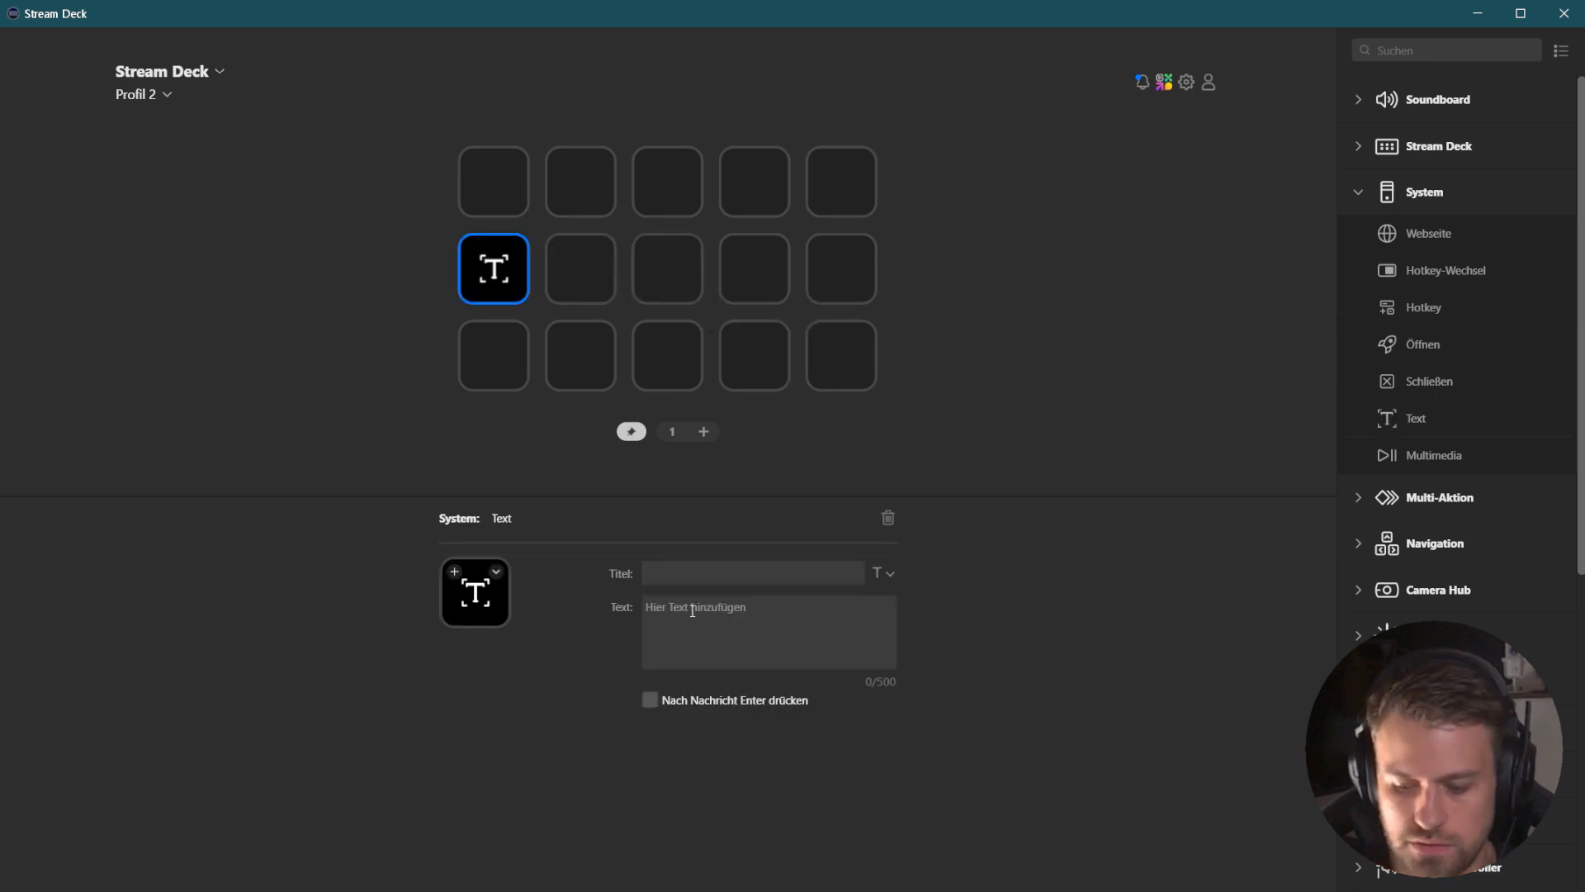
text(Profil 2)
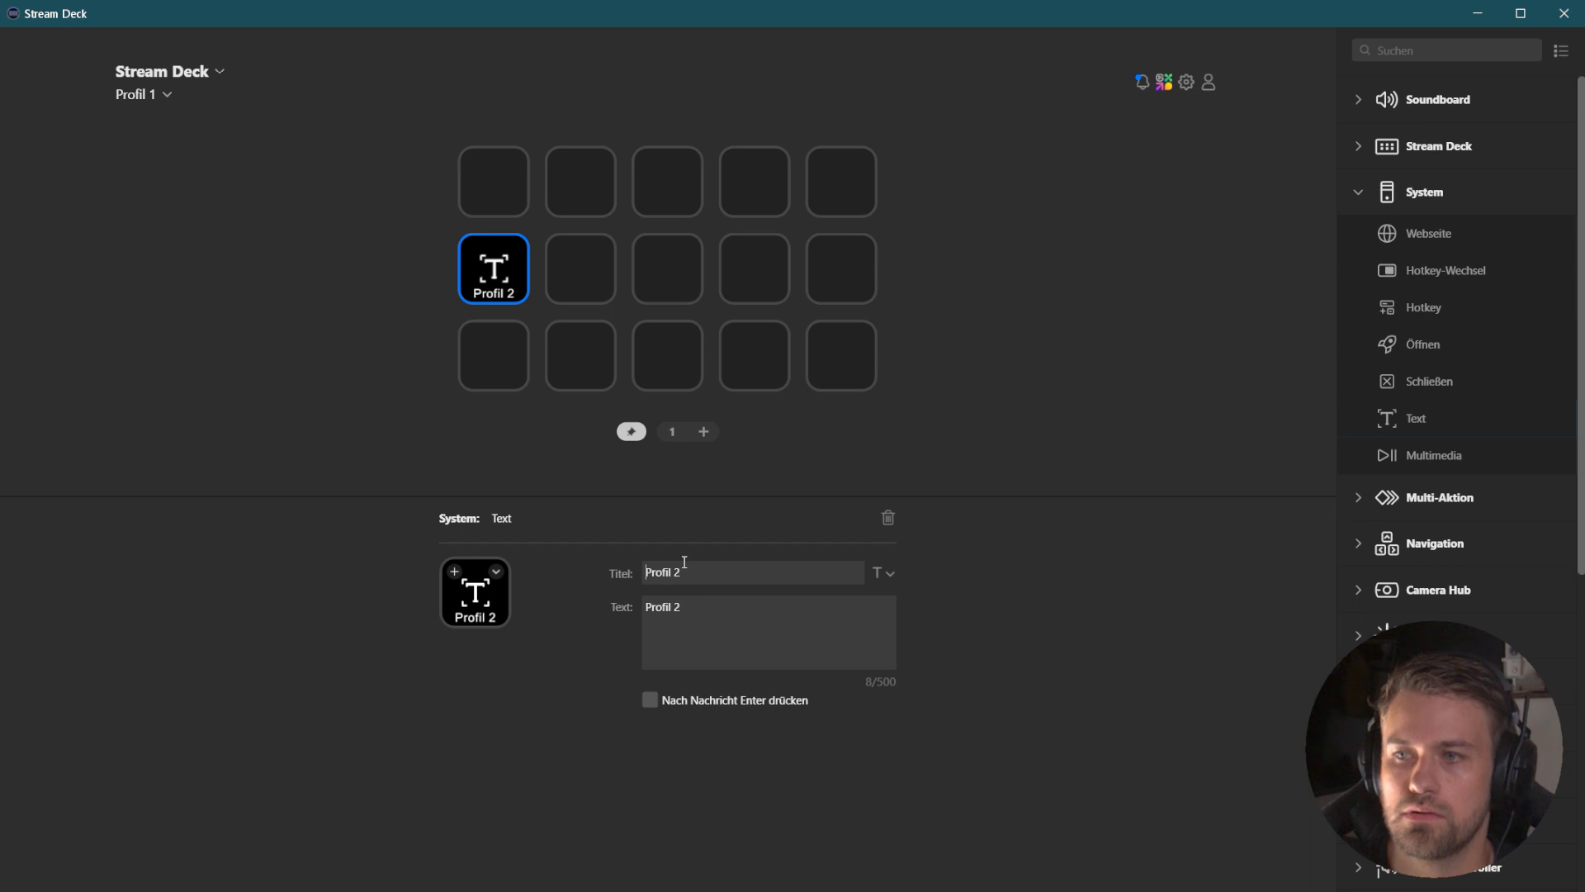
text(Profil 1)
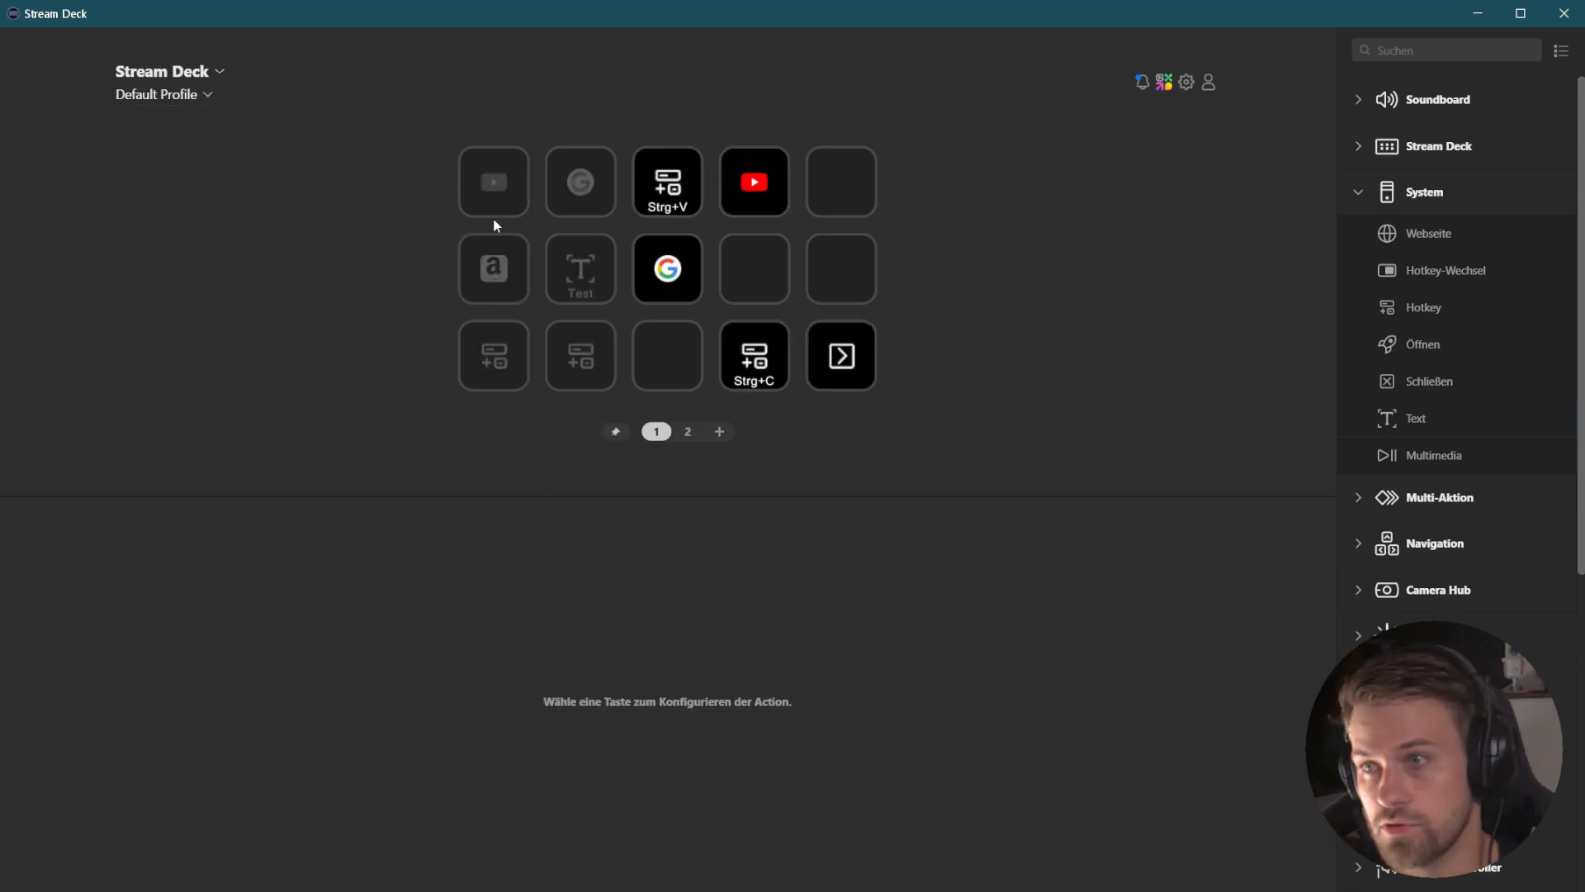
Switch to page 2 of the Default Profile to see the greyed pinned keys.
click(688, 431)
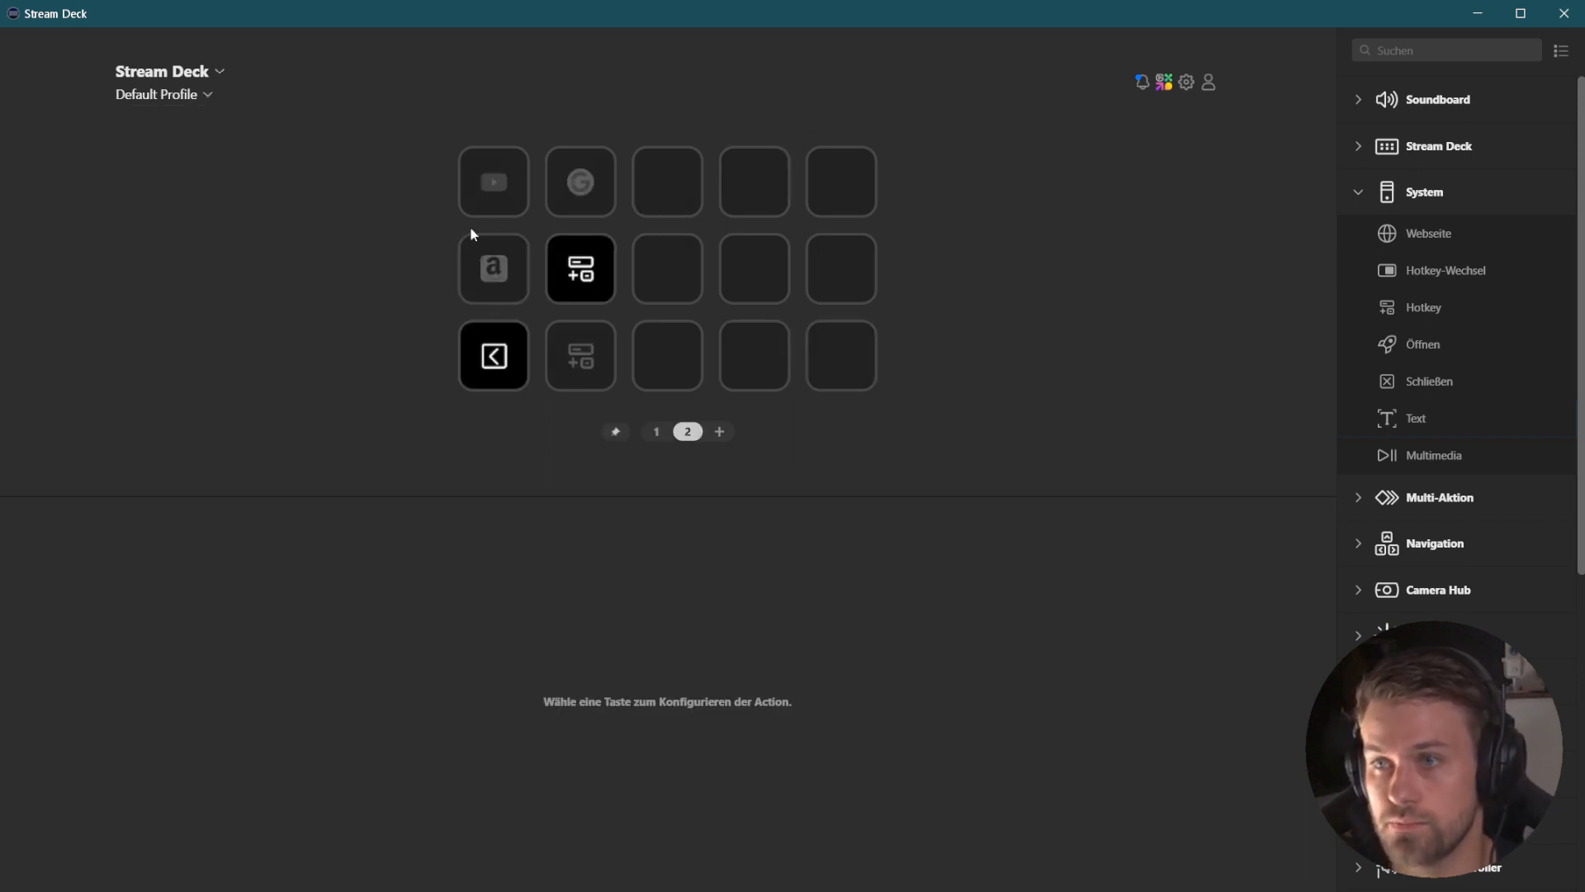
mouse_move(494, 168)
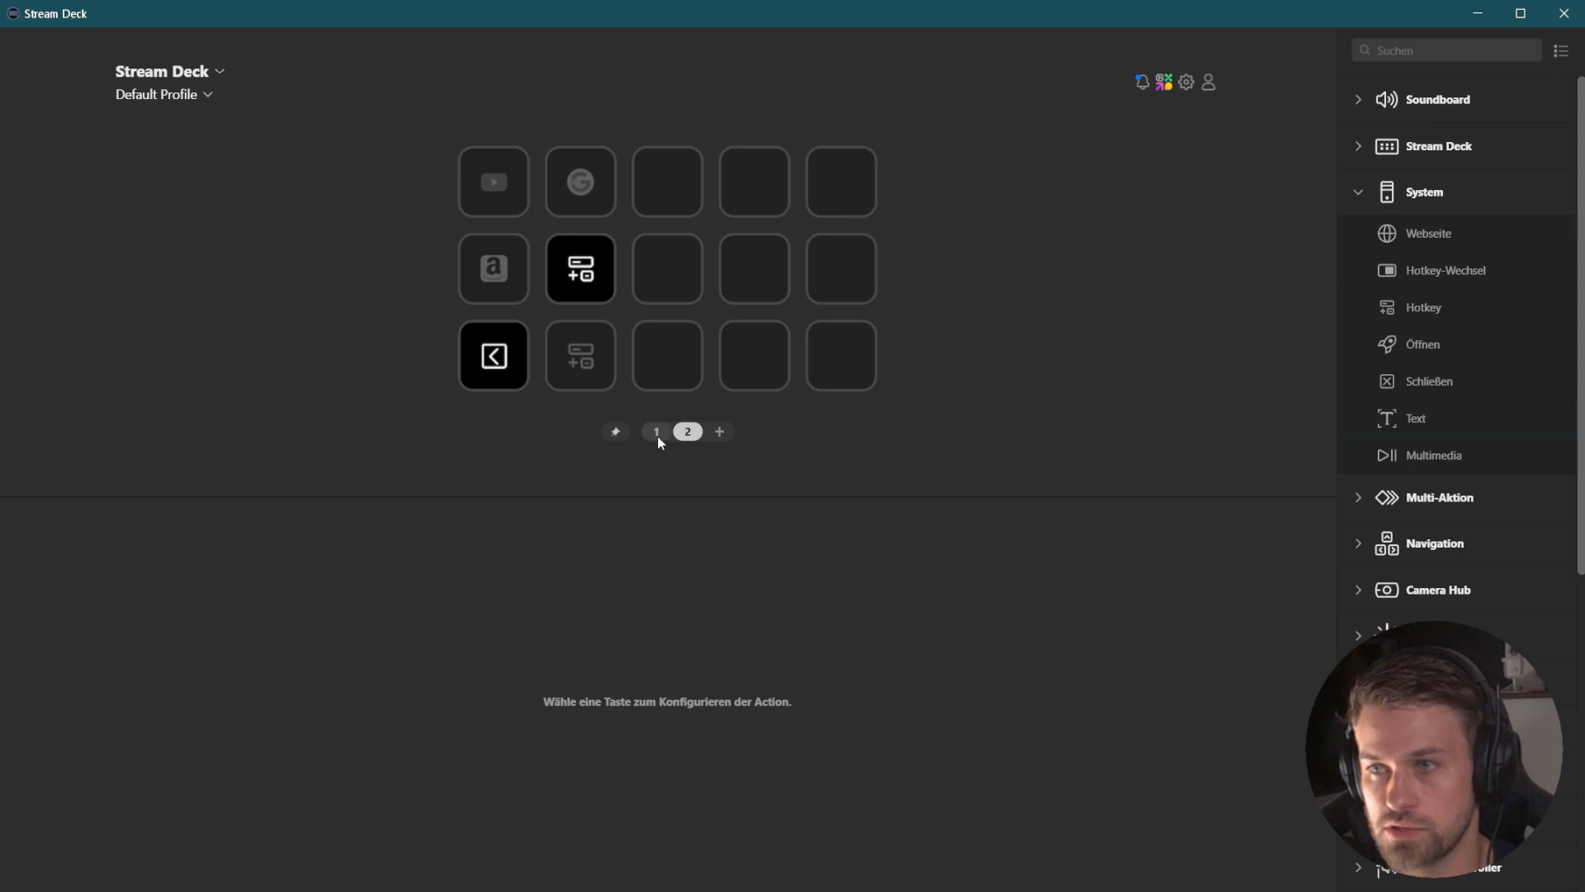
Open the pinned page holding YouTube, Google, Amazon, Test text and two hotkey keys.
click(656, 430)
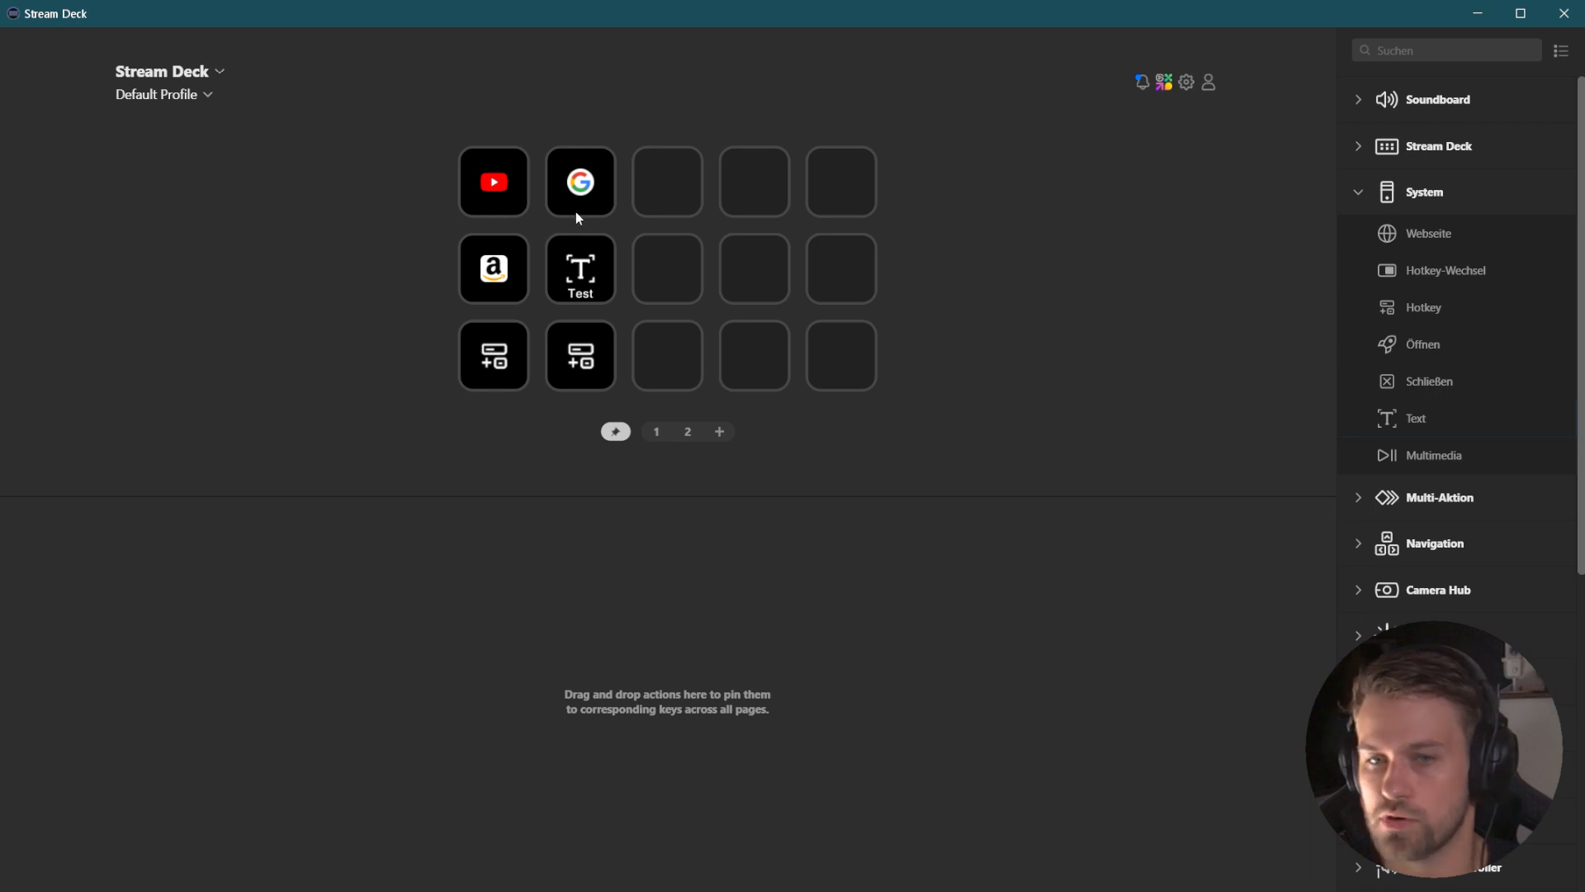
mouse_move(595, 368)
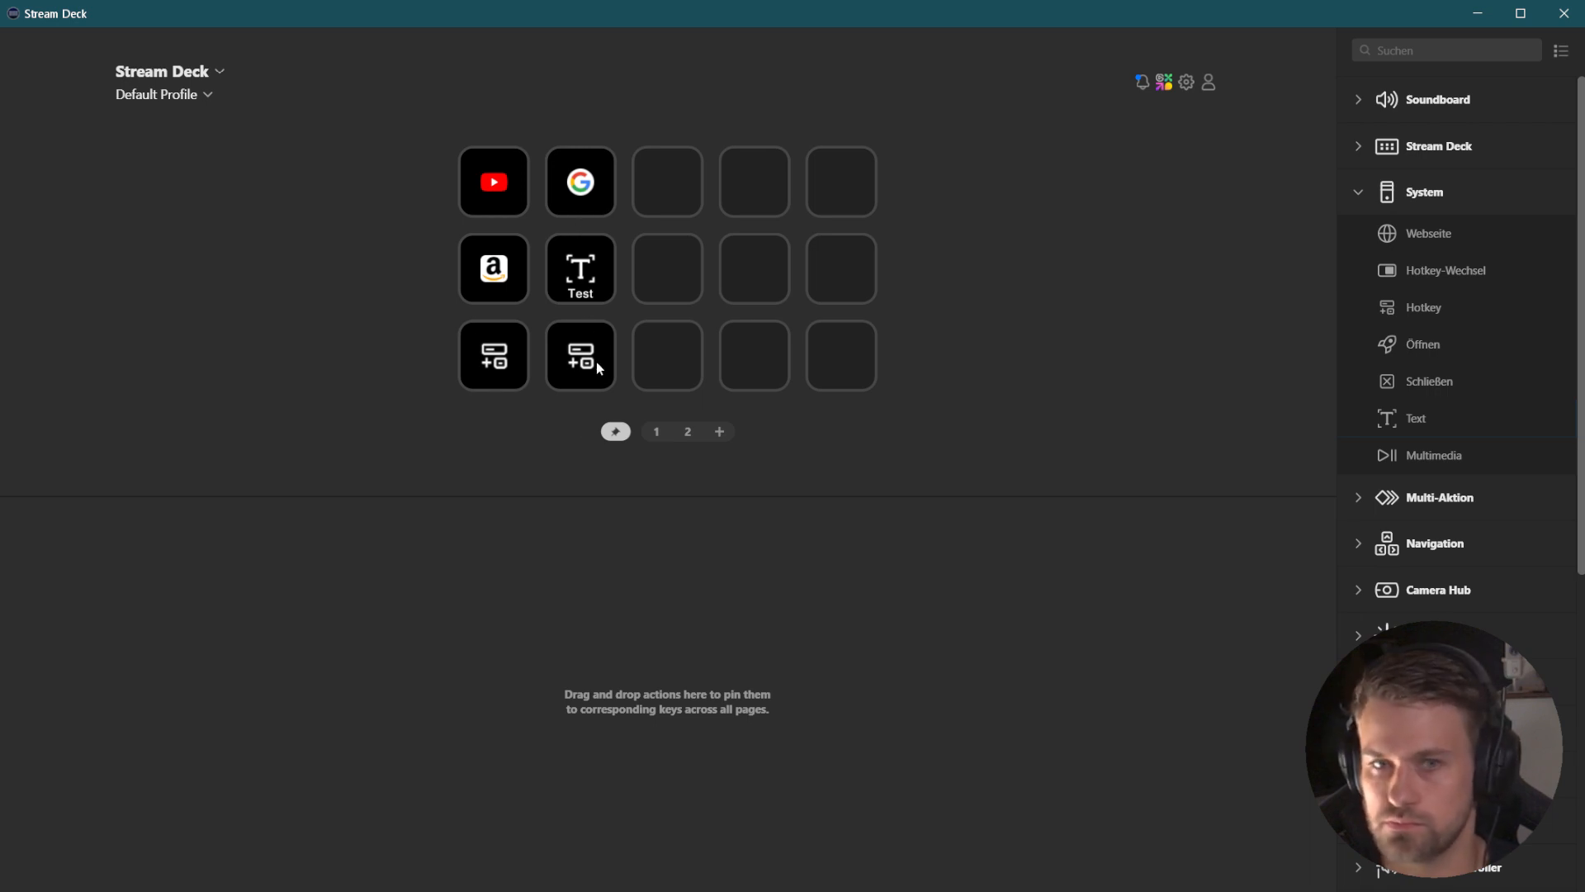